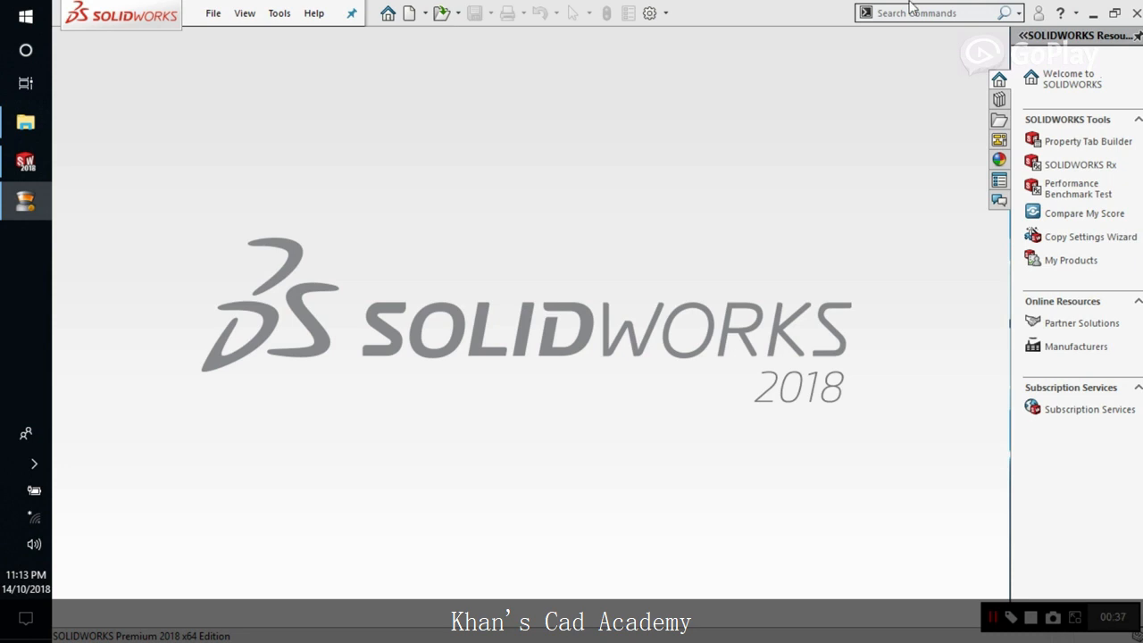
- Create a new Part document from File > New, giving the blank part Part2
click(212, 13)
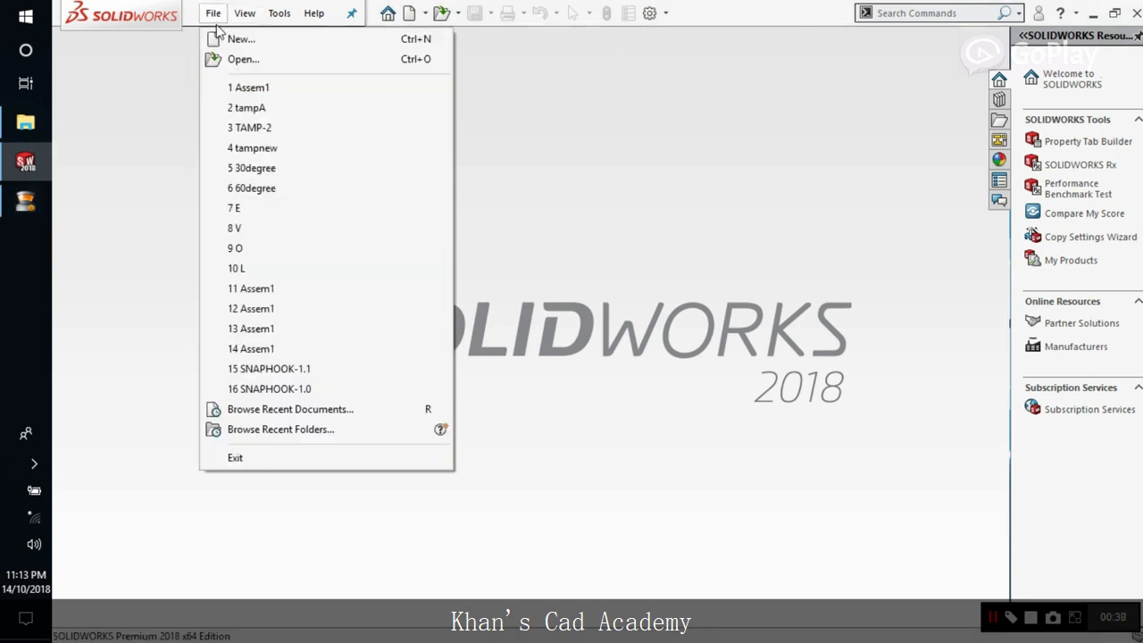
click(241, 39)
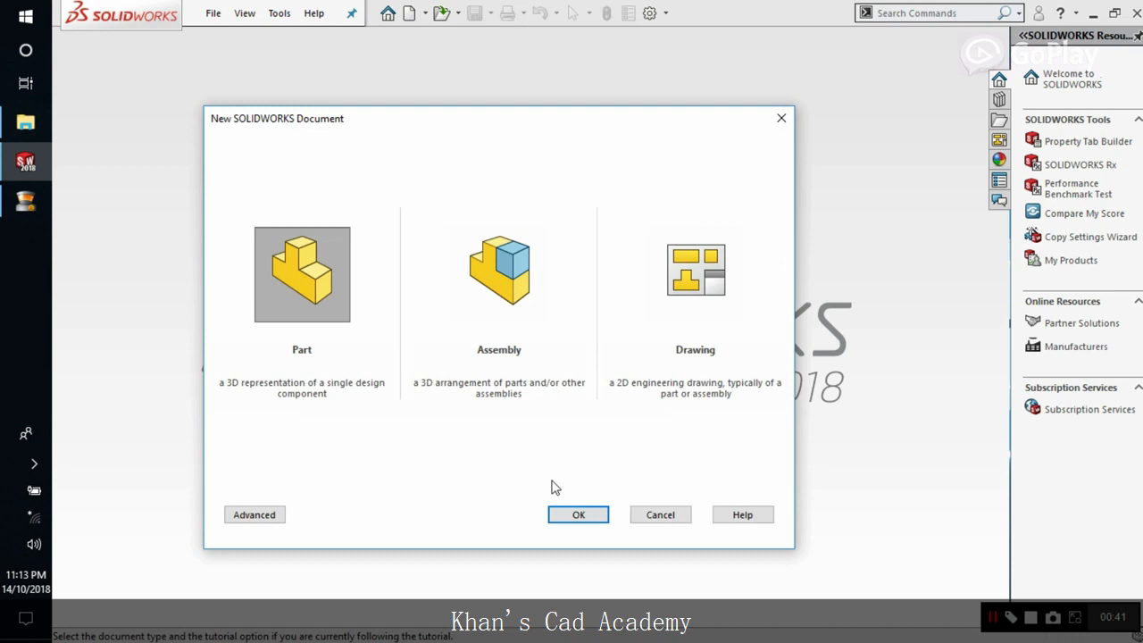
click(579, 515)
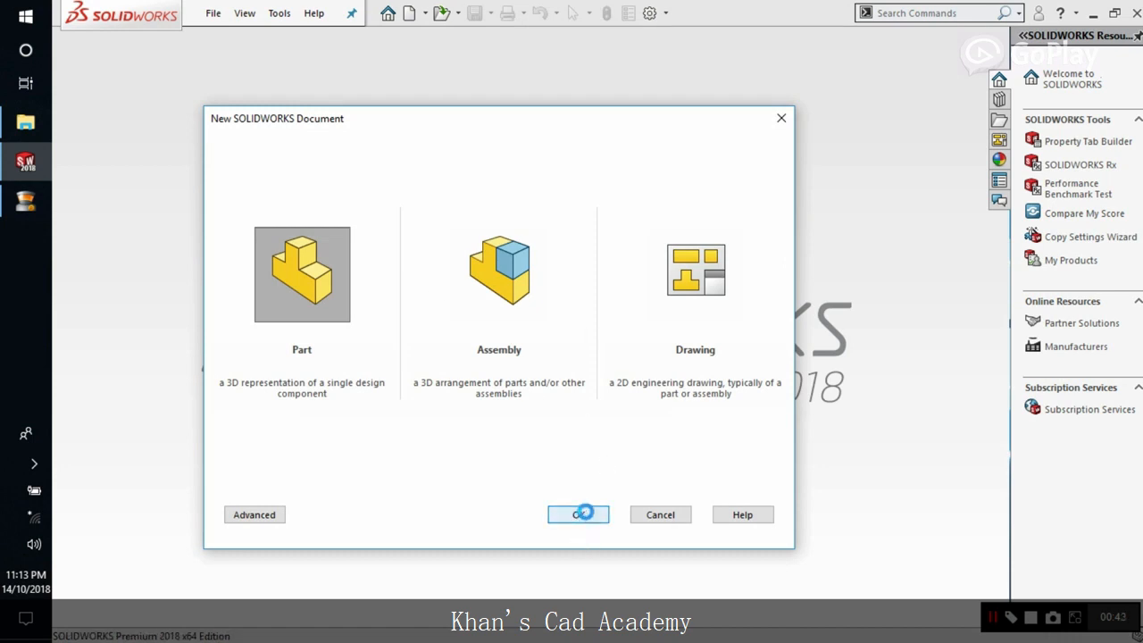
click(579, 515)
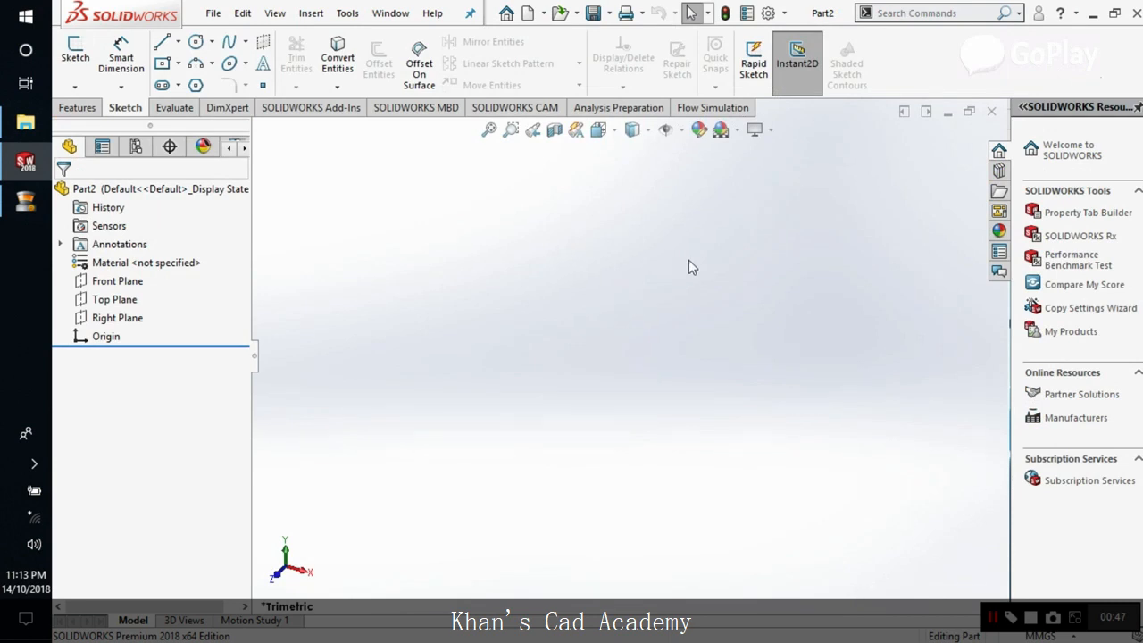
mouse_move(357, 268)
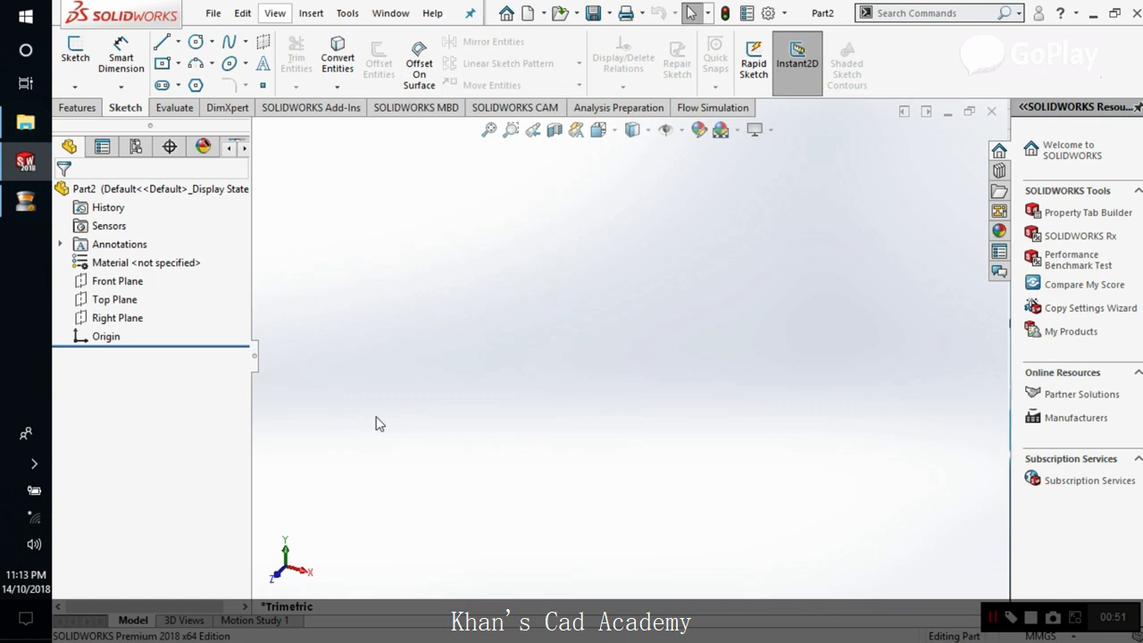
click(347, 12)
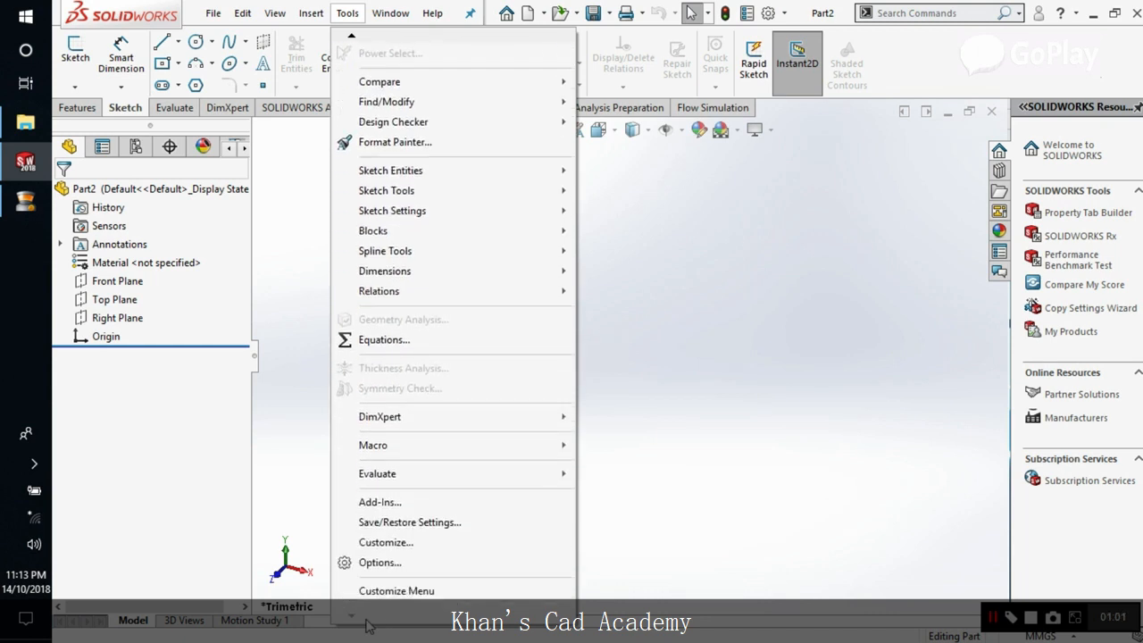
mouse_move(397, 590)
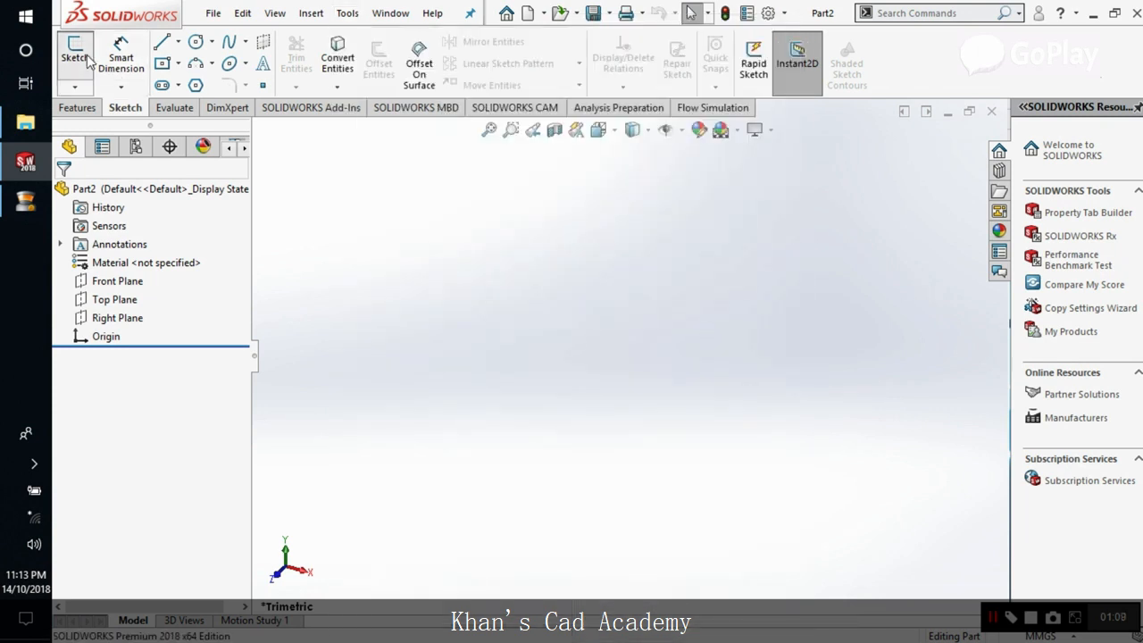
- Start Sketch1 on the Front Plane and launch Sketch Picture to bring in an image
click(75, 57)
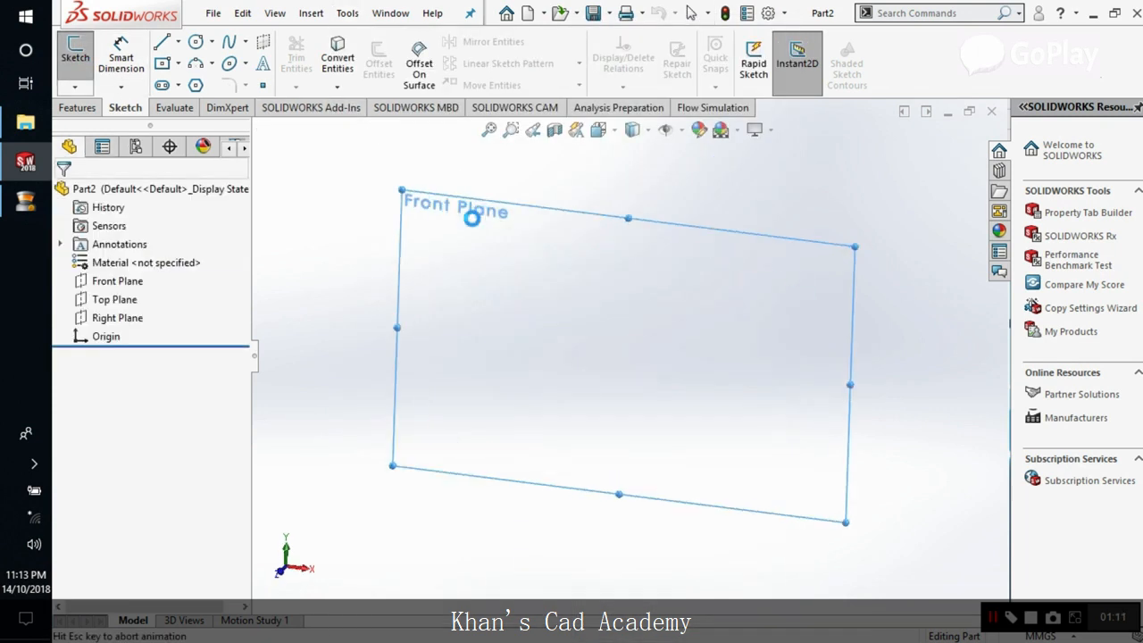
click(346, 13)
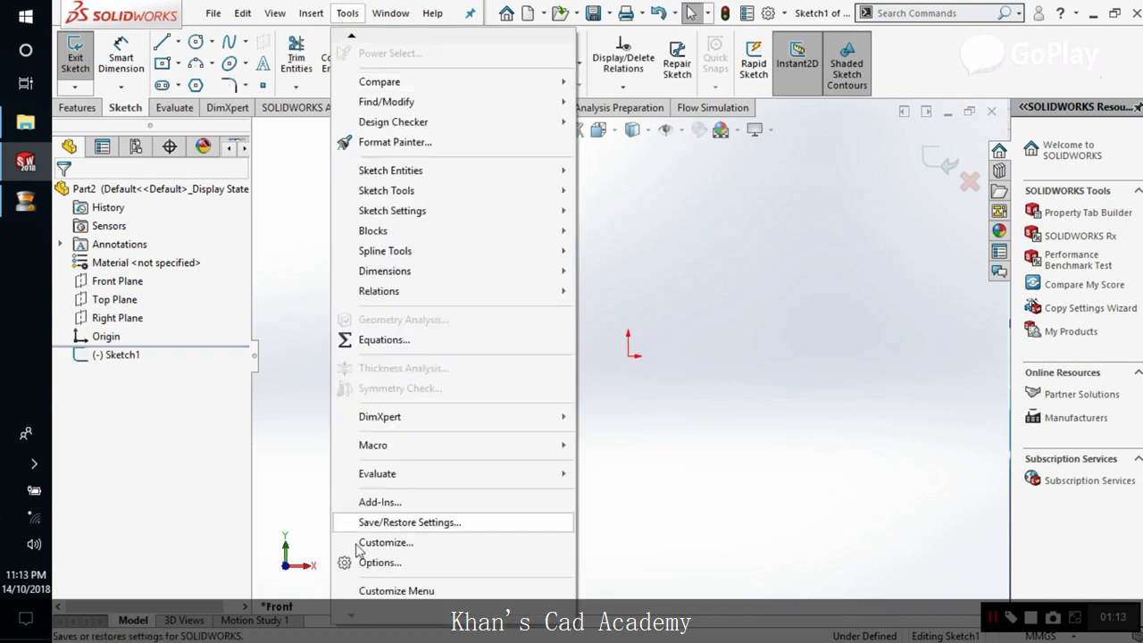
click(379, 560)
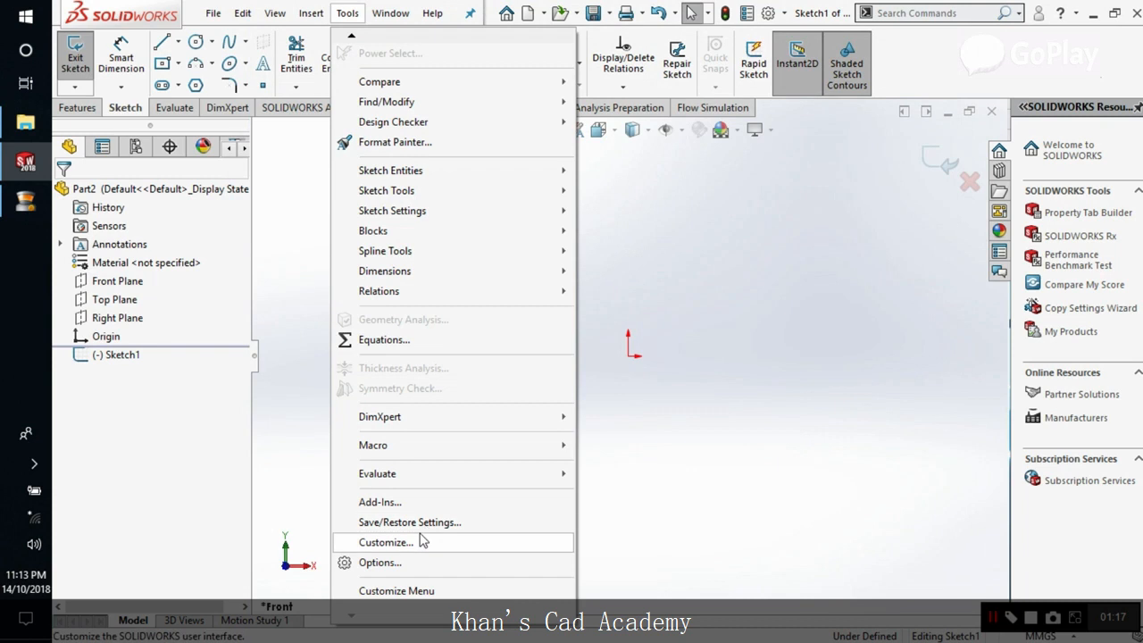
mouse_move(384, 622)
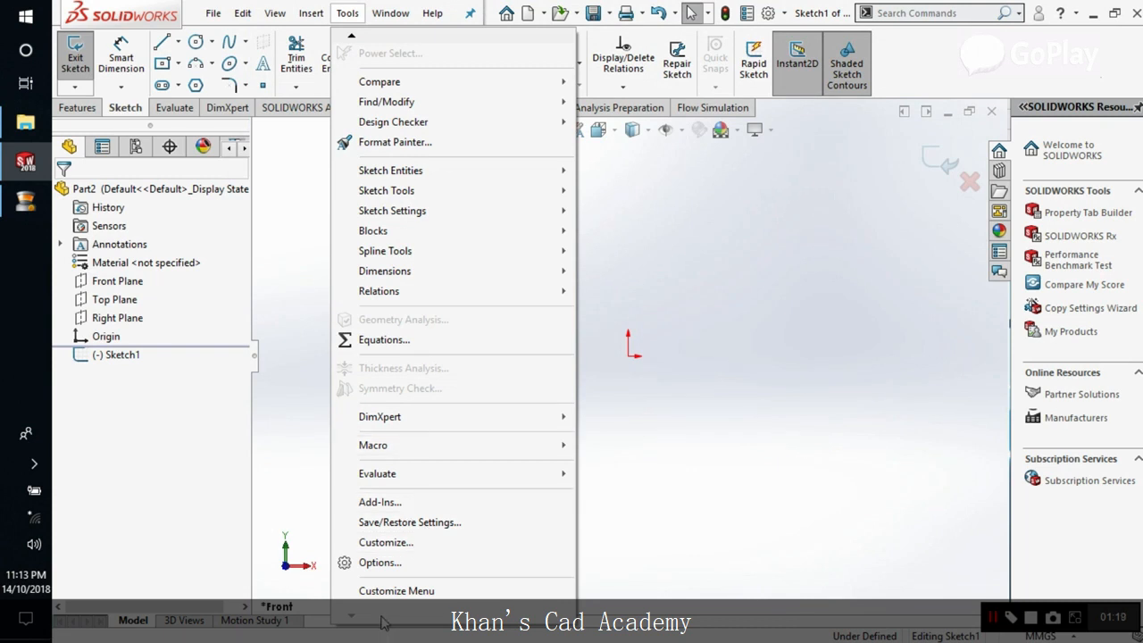
mouse_move(386, 190)
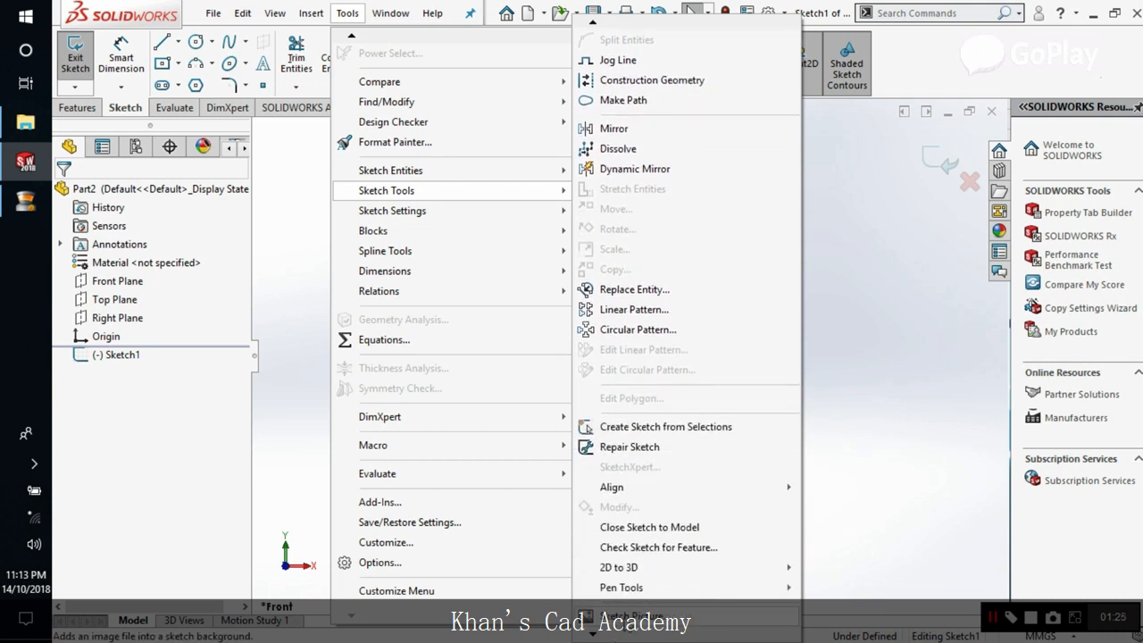
click(629, 615)
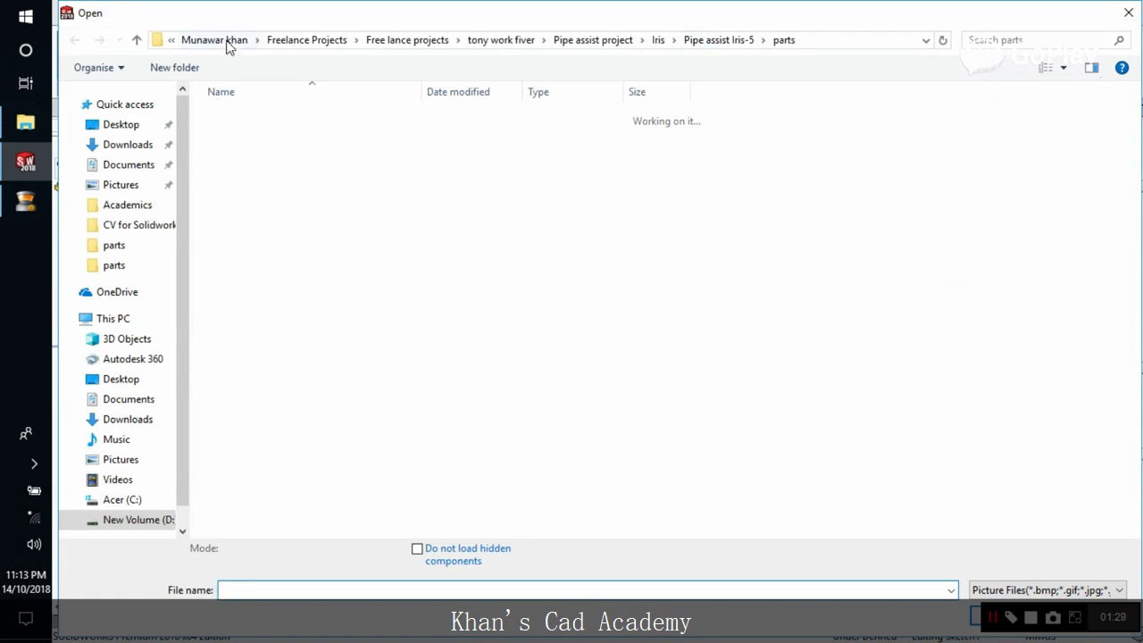
- Browse to the skull-mask image file and insert it as the sketch background picture
click(215, 39)
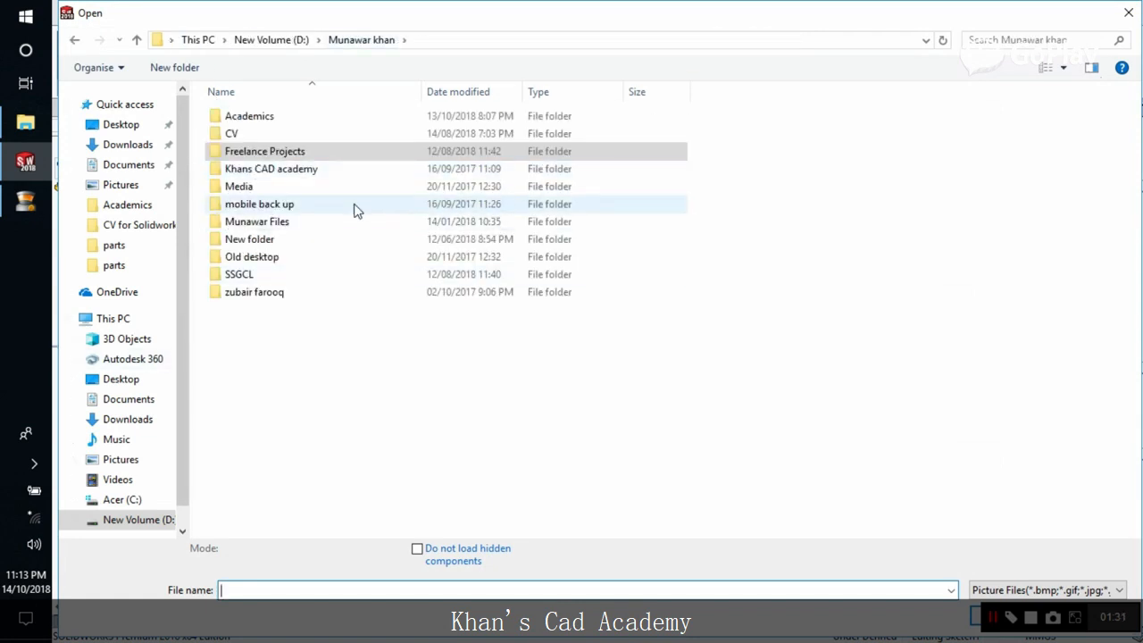
click(265, 150)
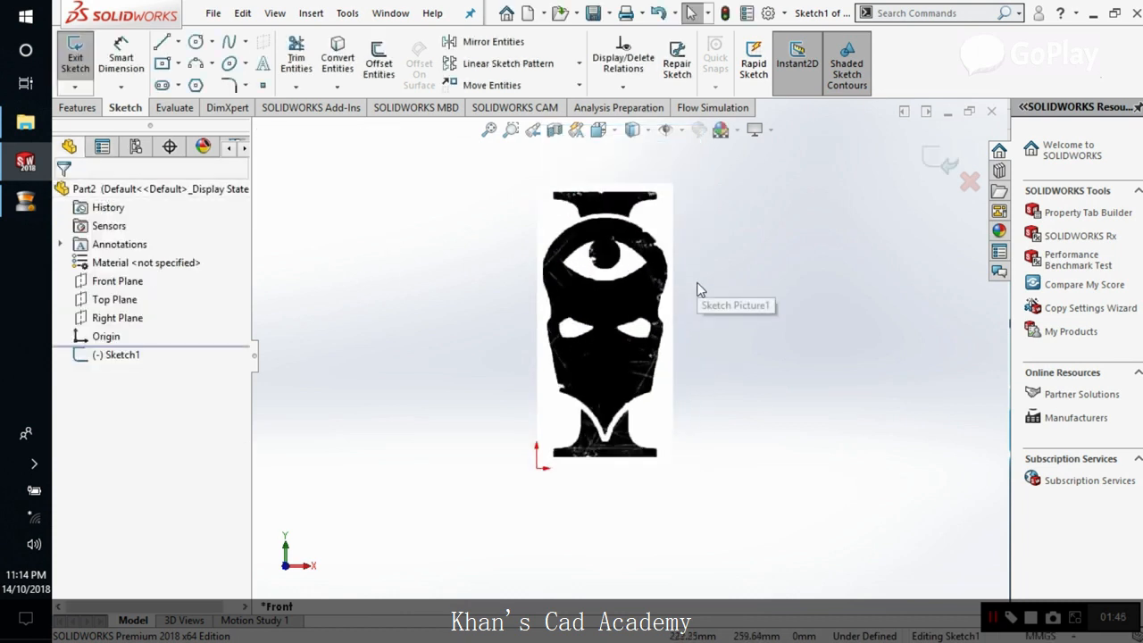
mouse_move(725, 286)
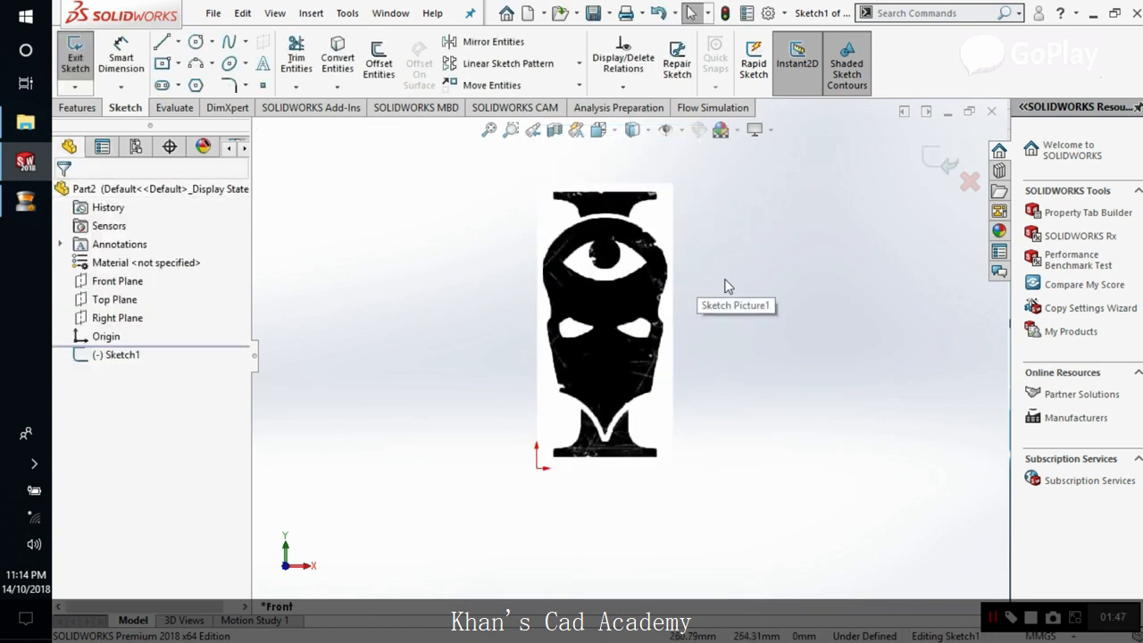
mouse_move(700, 272)
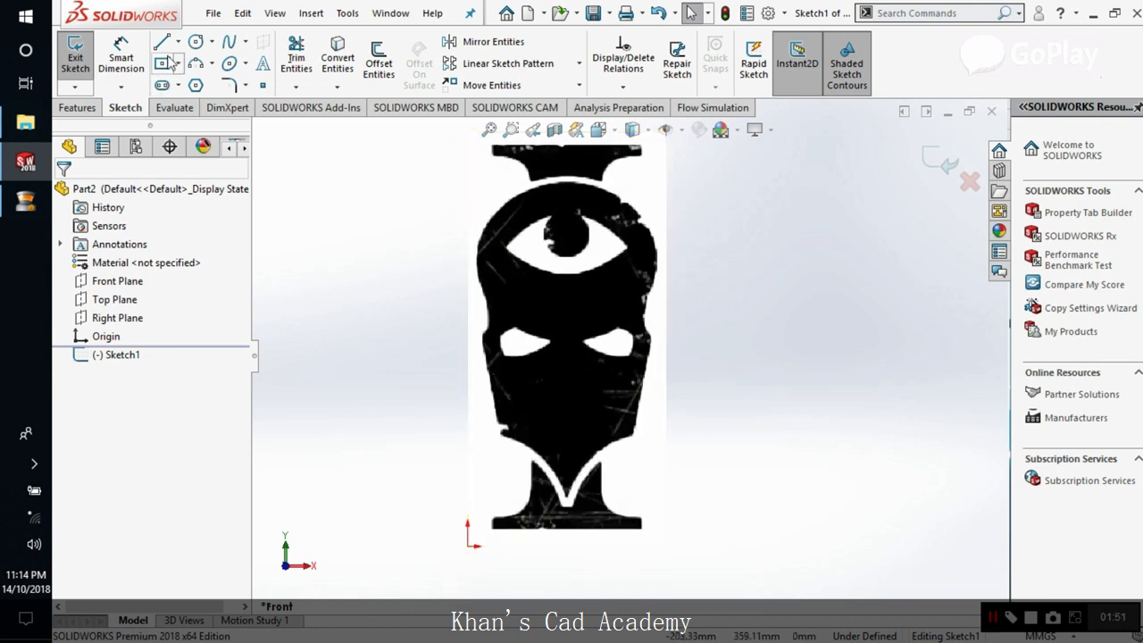
- Begin tracing the mask outline with a first curve along its lower right V edge
click(232, 41)
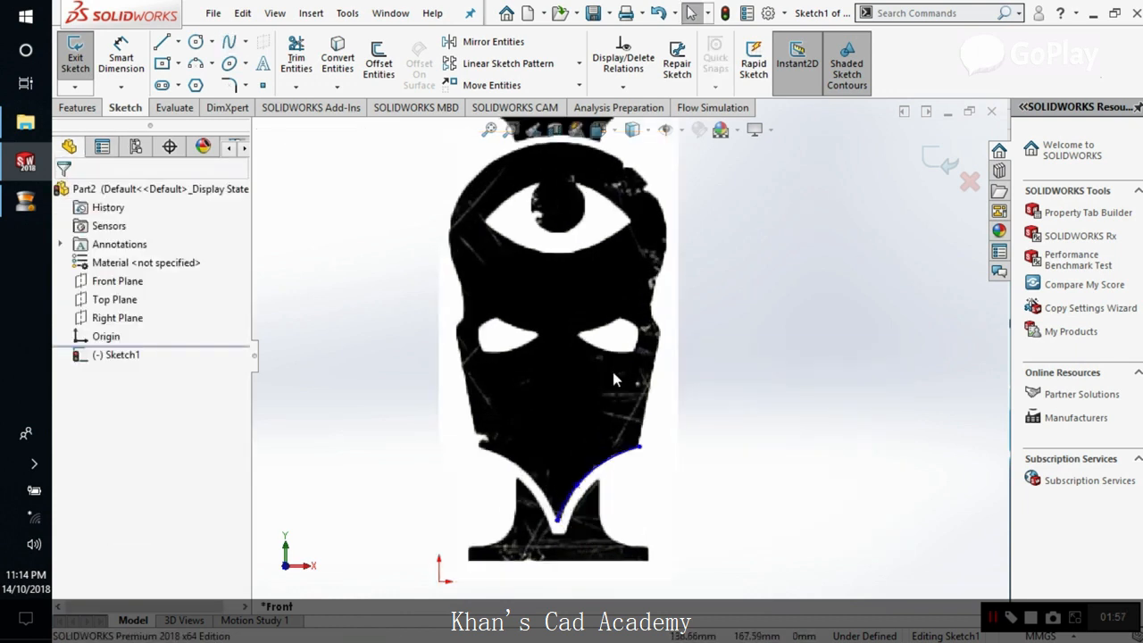
- Trace the mask's right-hand edge with a line, ending the chain at the top
click(161, 41)
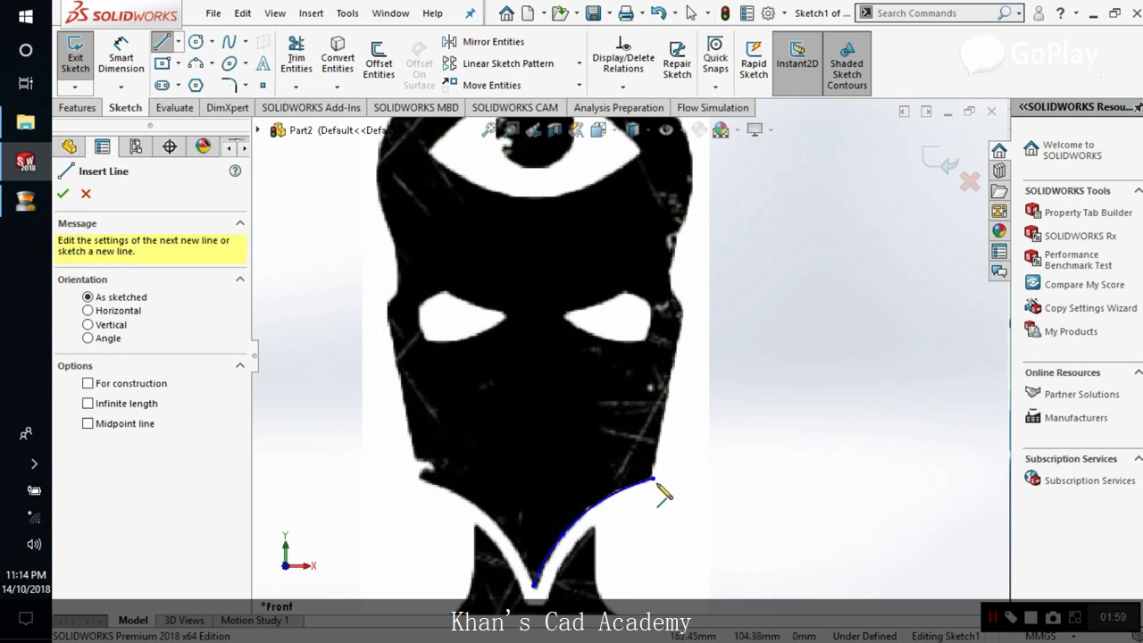
drag(652, 479, 690, 313)
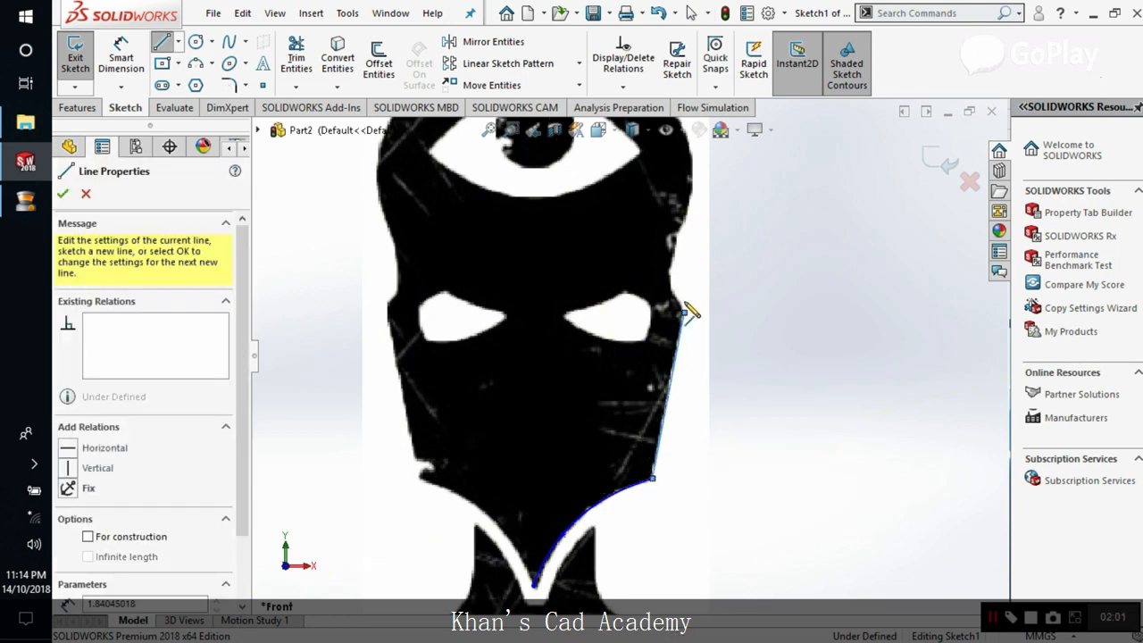
right_click(679, 313)
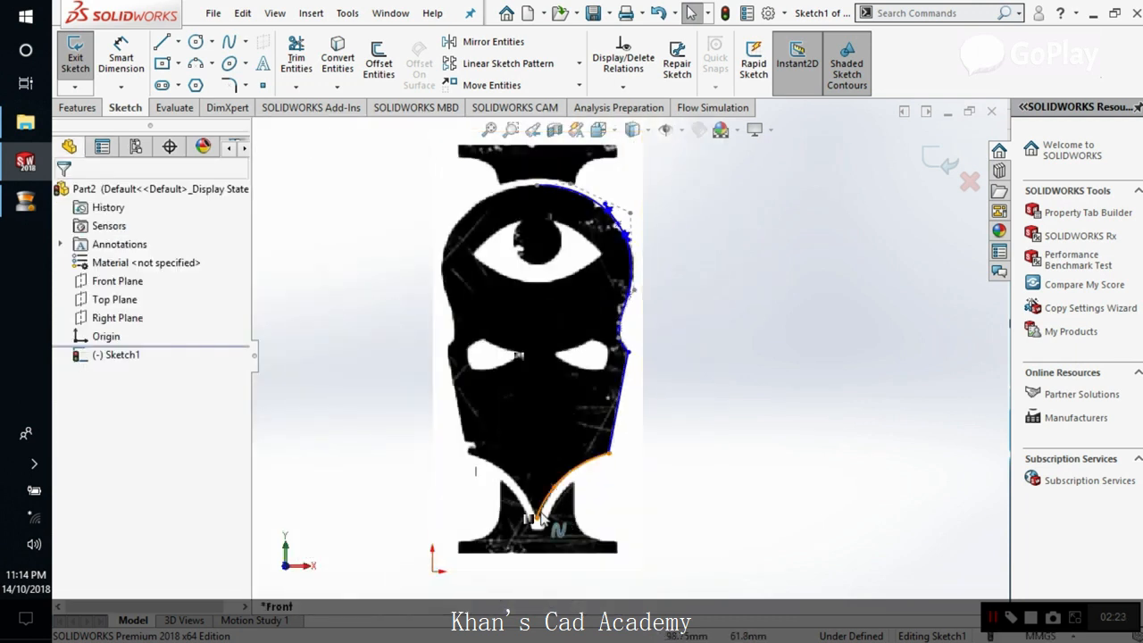
- Mirror the traced outline (Spline2) across a vertical centreline to form both face sides
click(161, 41)
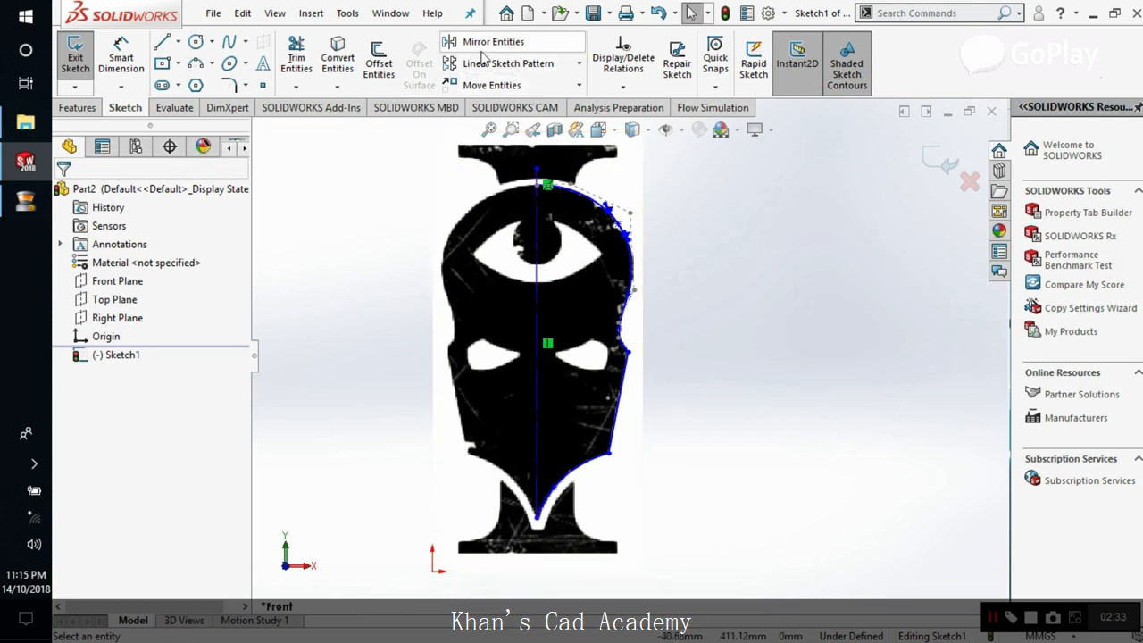
click(493, 41)
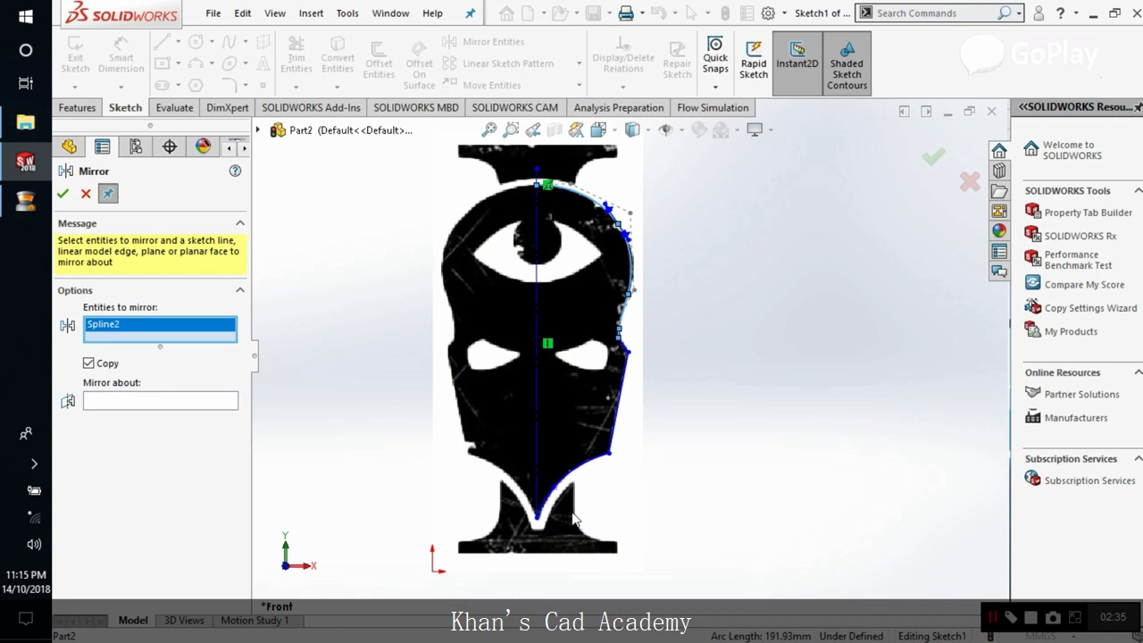
click(572, 509)
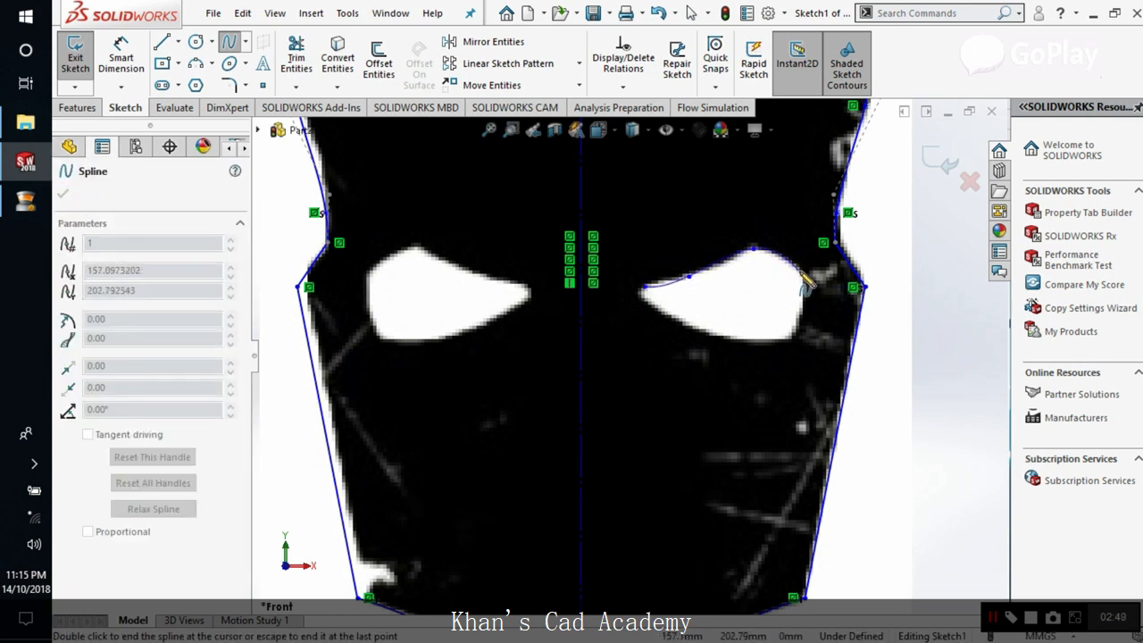
- Trace and reshape the eye openings with splines, mirroring them about the centreline
drag(804, 284, 706, 348)
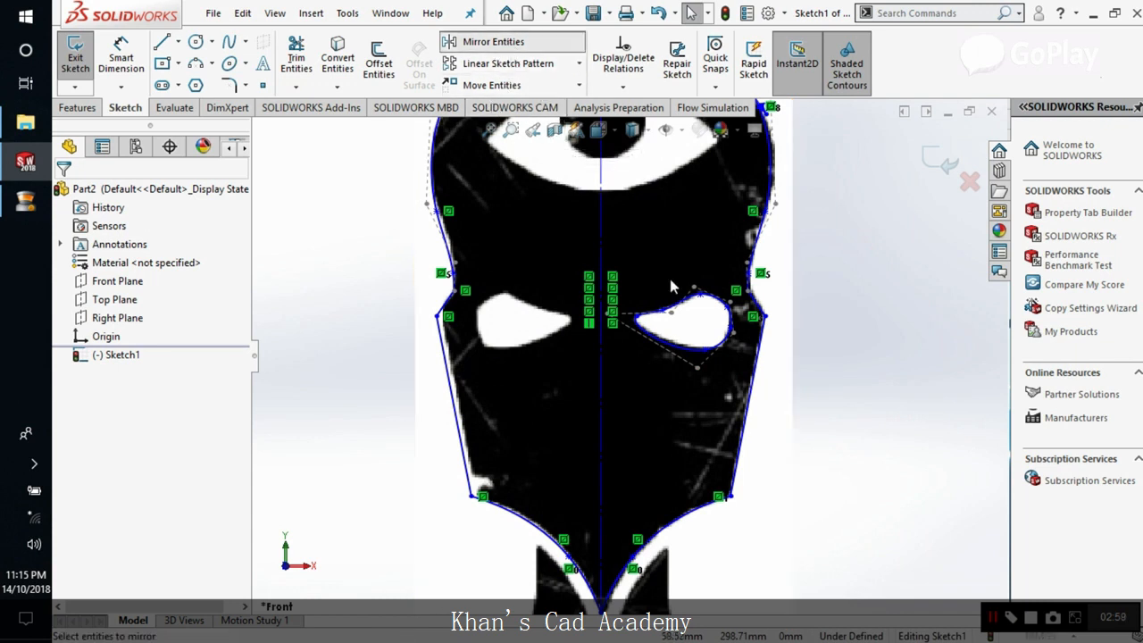
click(493, 41)
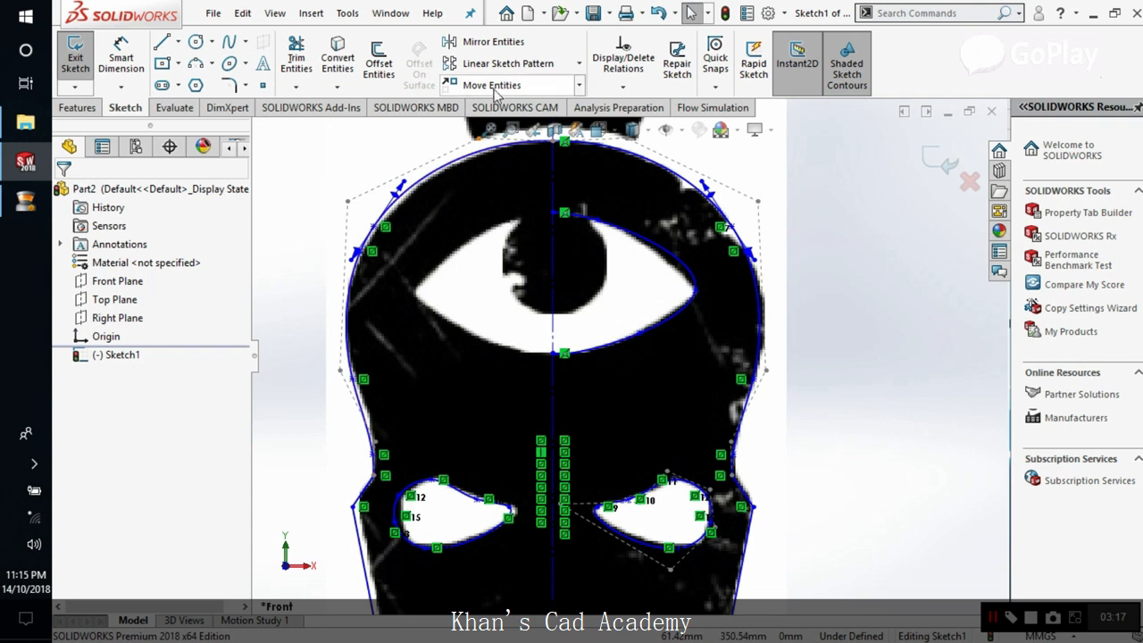
click(493, 42)
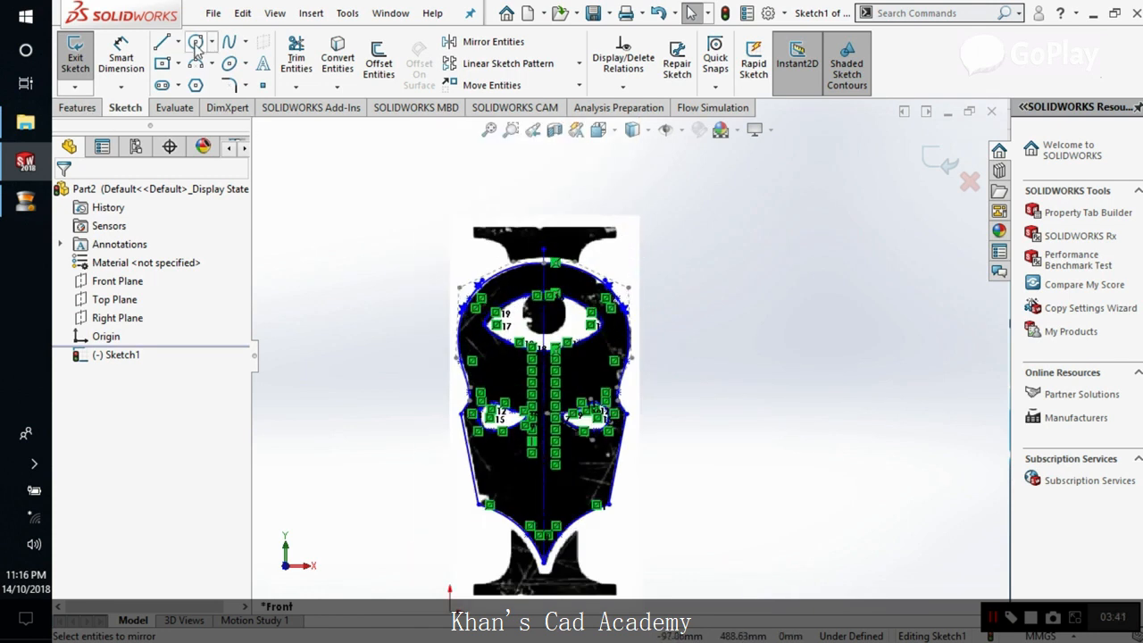
- Draw two concentric circles above the large eye for the top chain ring
click(197, 41)
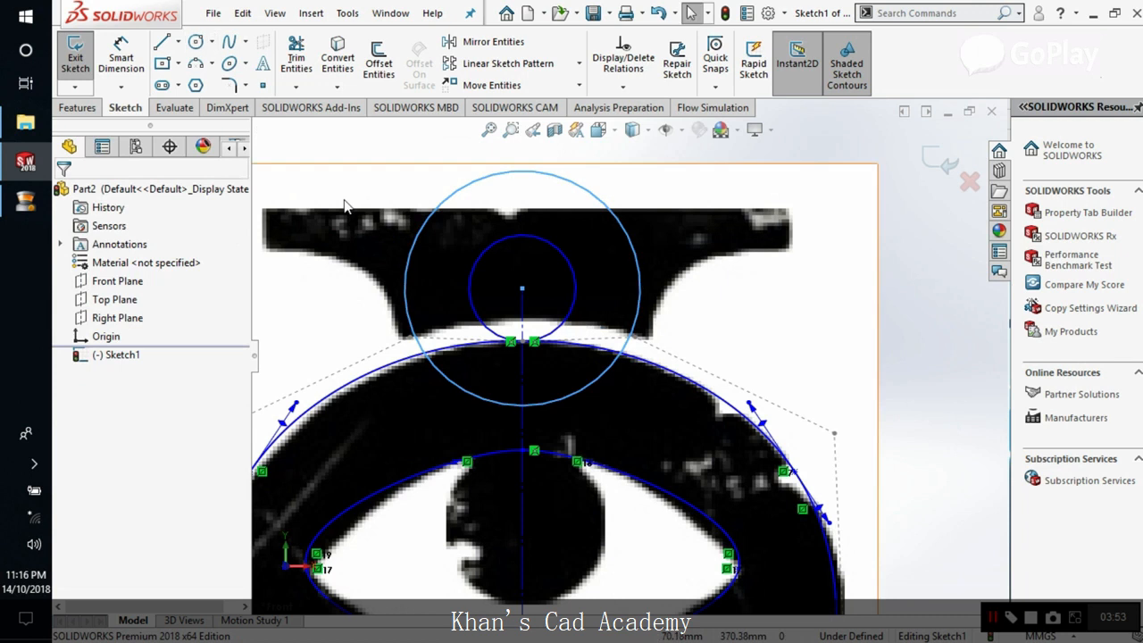
click(296, 57)
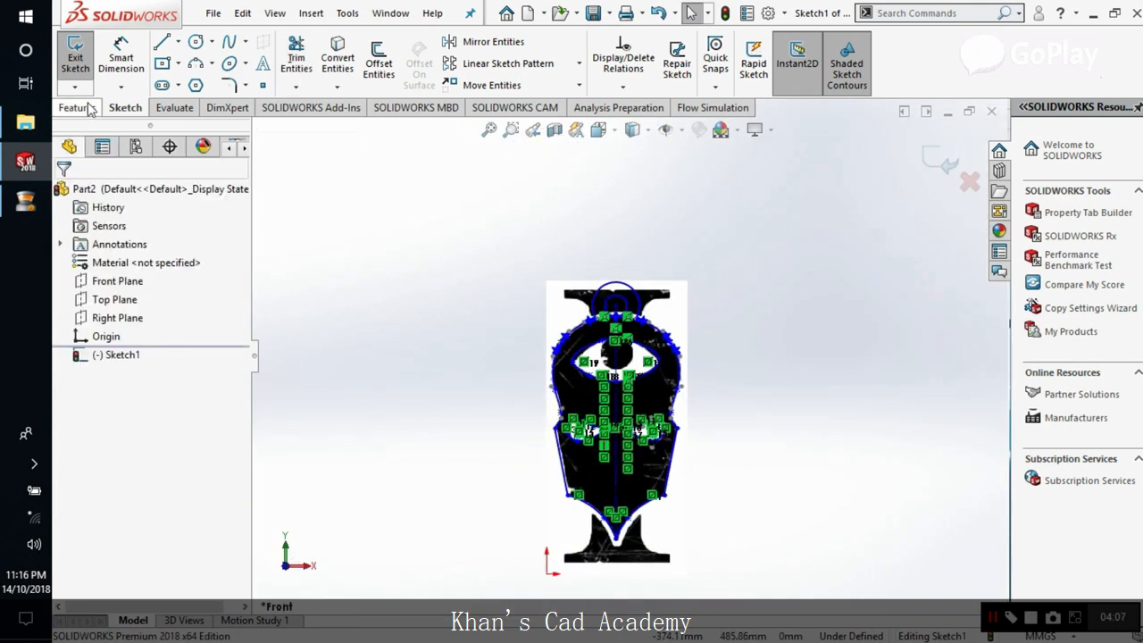
- Extrude the sketch contours 10 mm blind into the solid pendant Boss-Extrude1
click(78, 107)
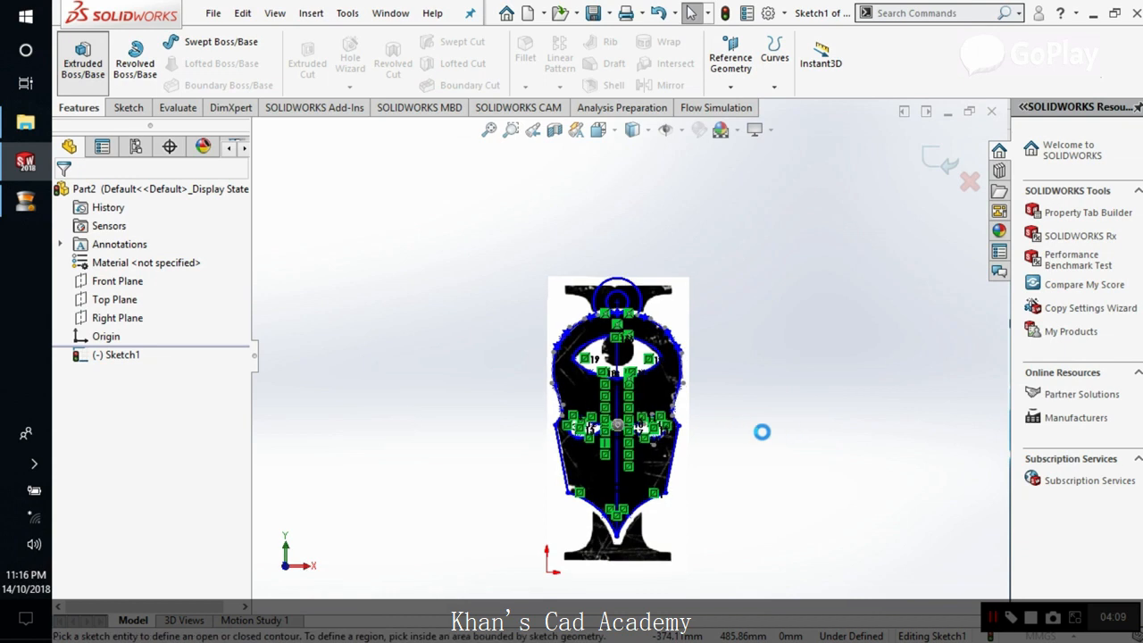
click(82, 61)
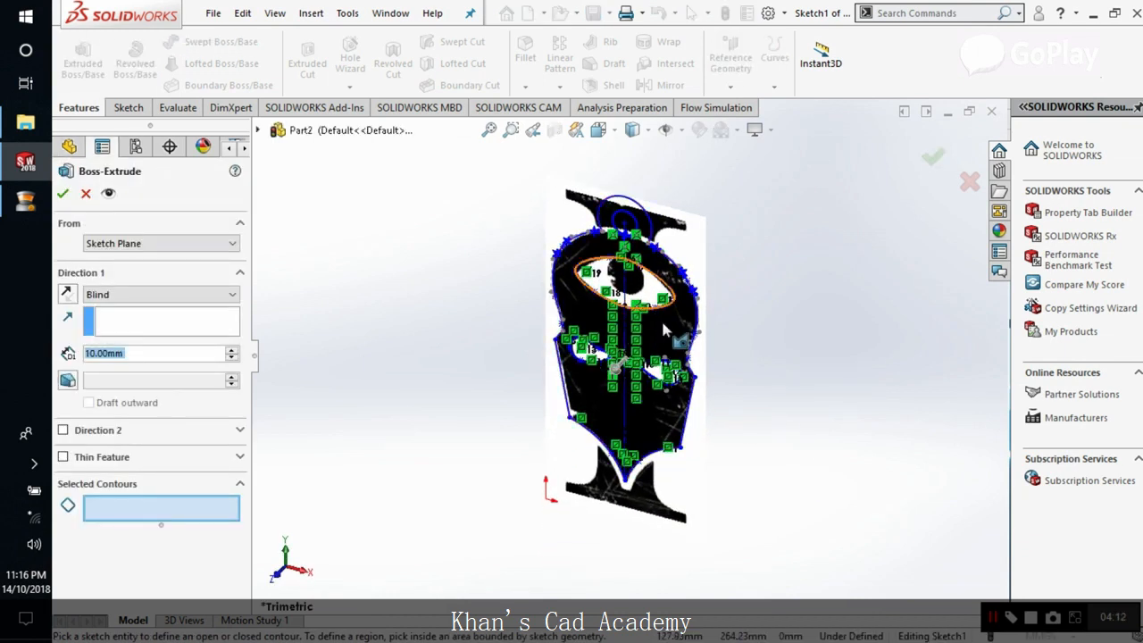
click(616, 358)
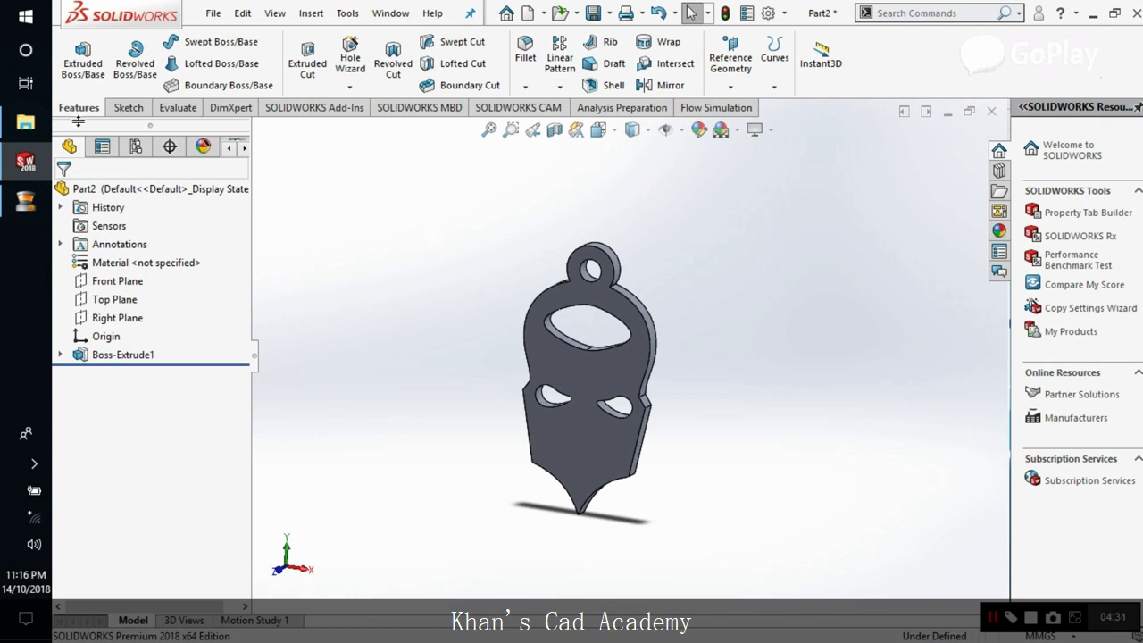
mouse_move(329, 13)
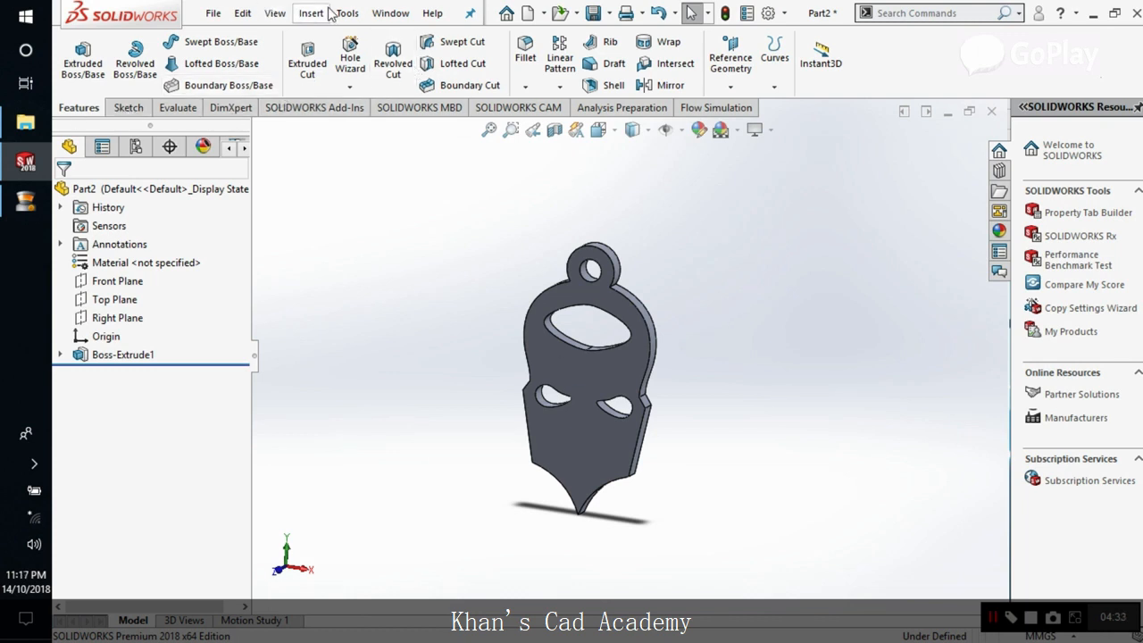
- Insert a Flex feature on Boss-Extrude1 and try a bend angle with its trim plane
click(311, 12)
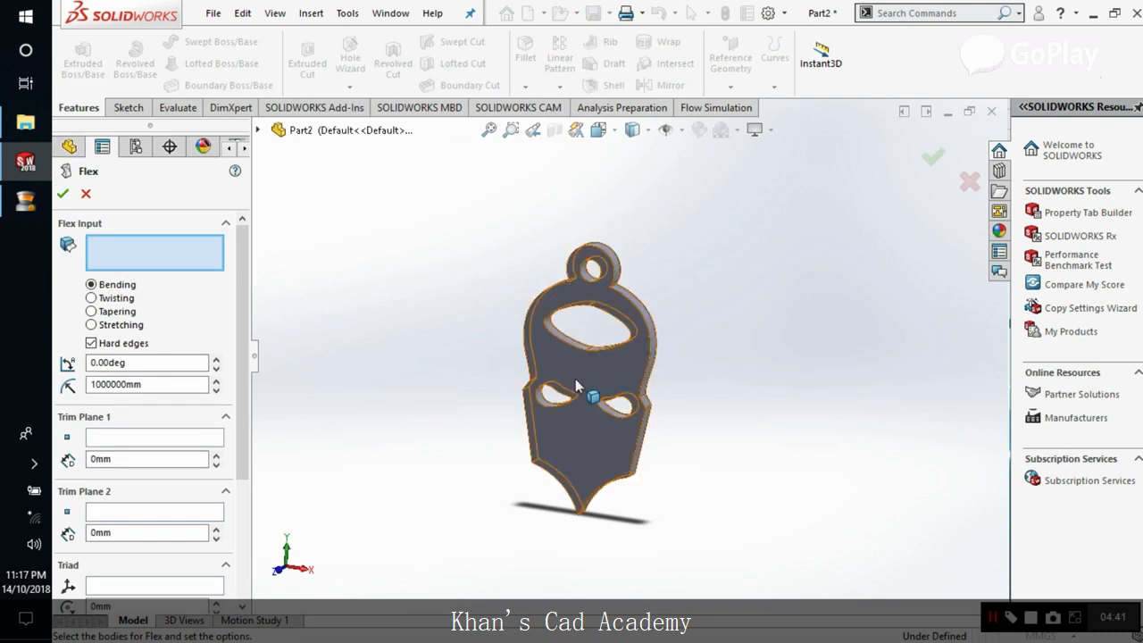
click(589, 384)
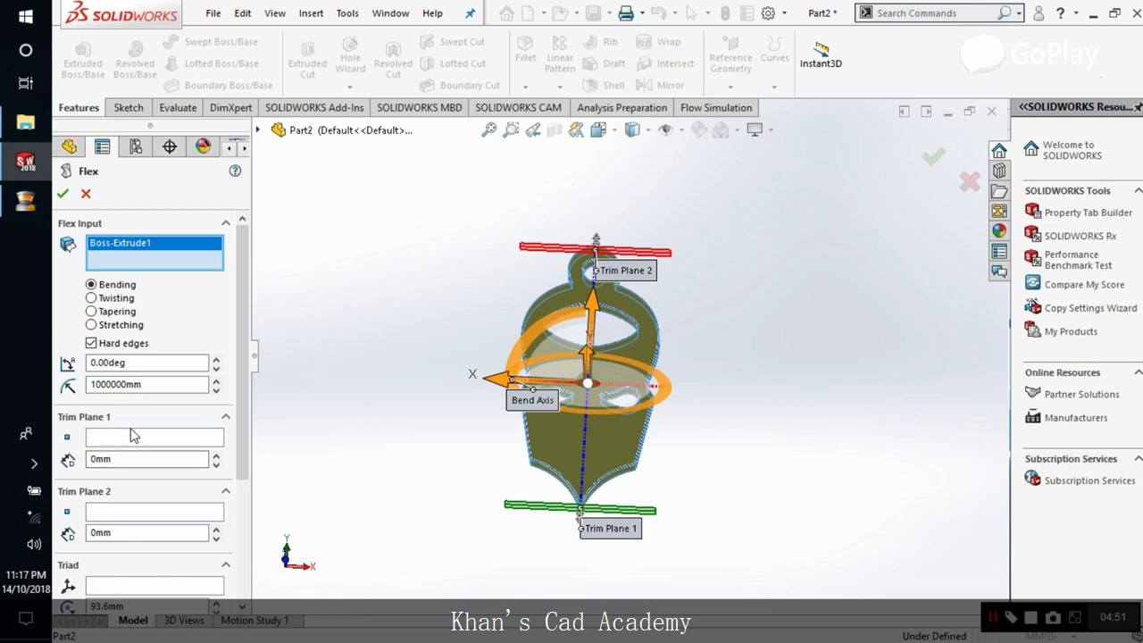
click(154, 436)
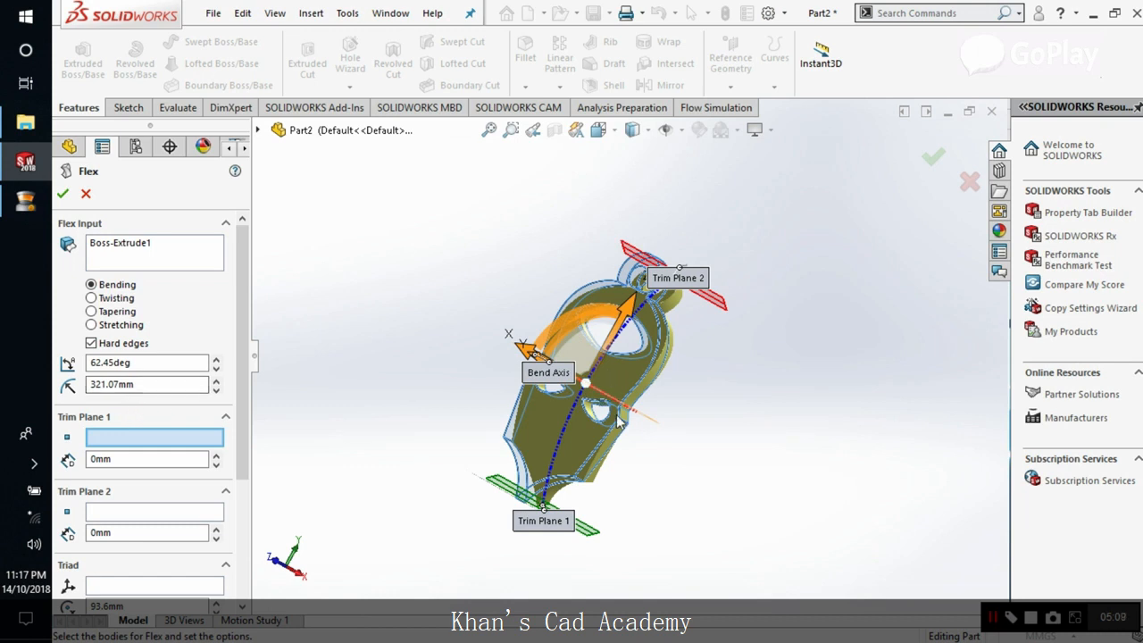
mouse_move(515, 404)
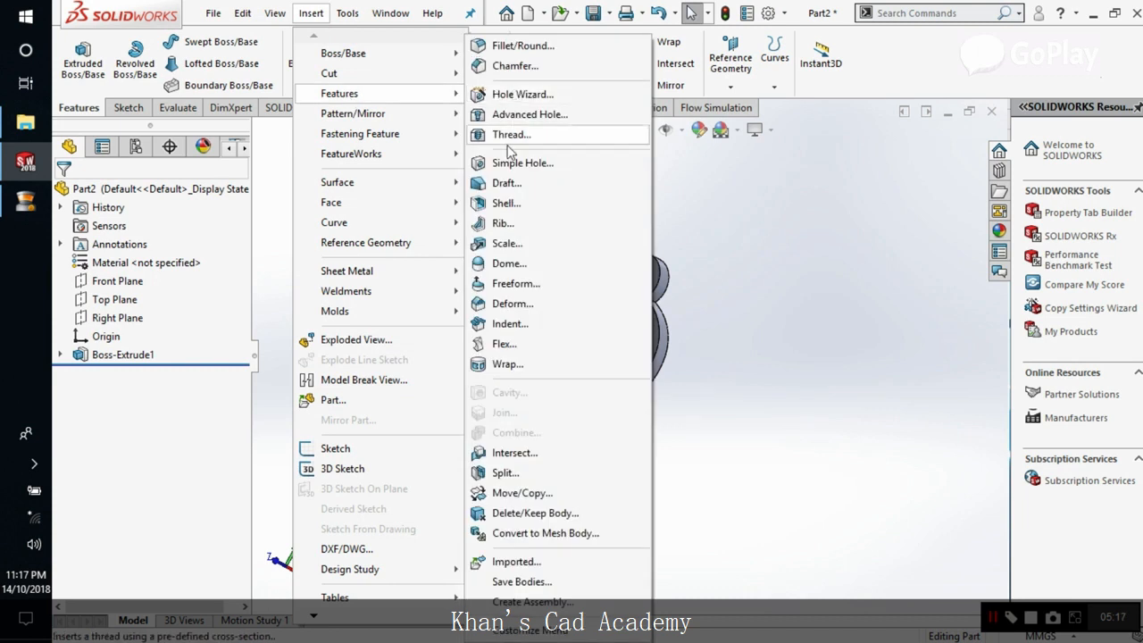
mouse_move(514, 343)
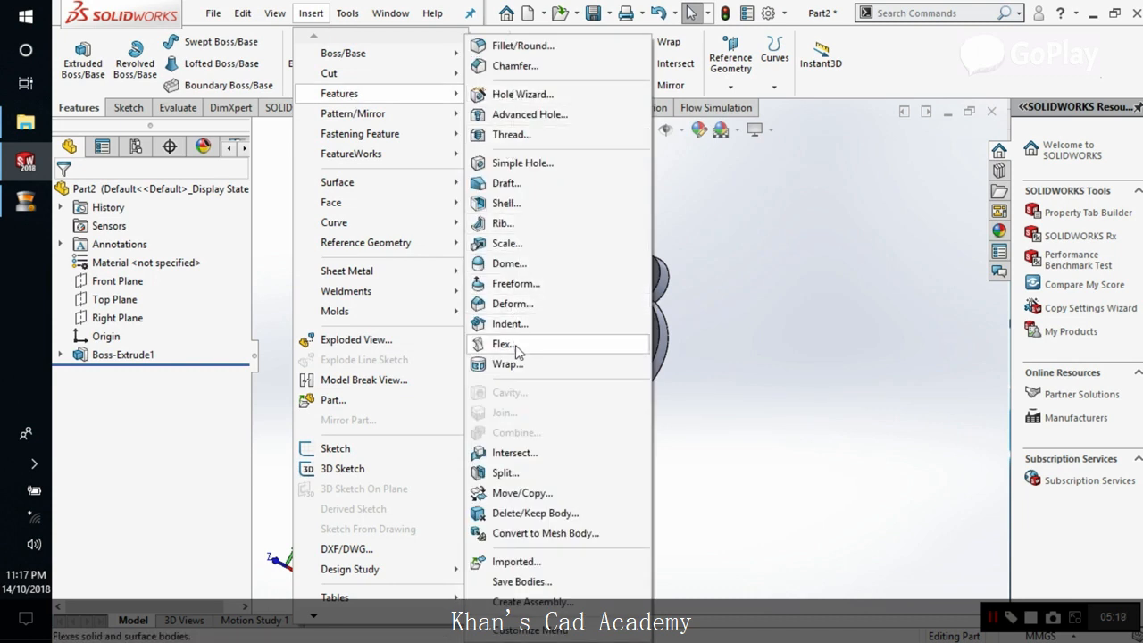
- Bend Boss-Extrude1 with a Flex feature, trim planes repositioned and bend angle about 47°, creating Flex1
click(504, 343)
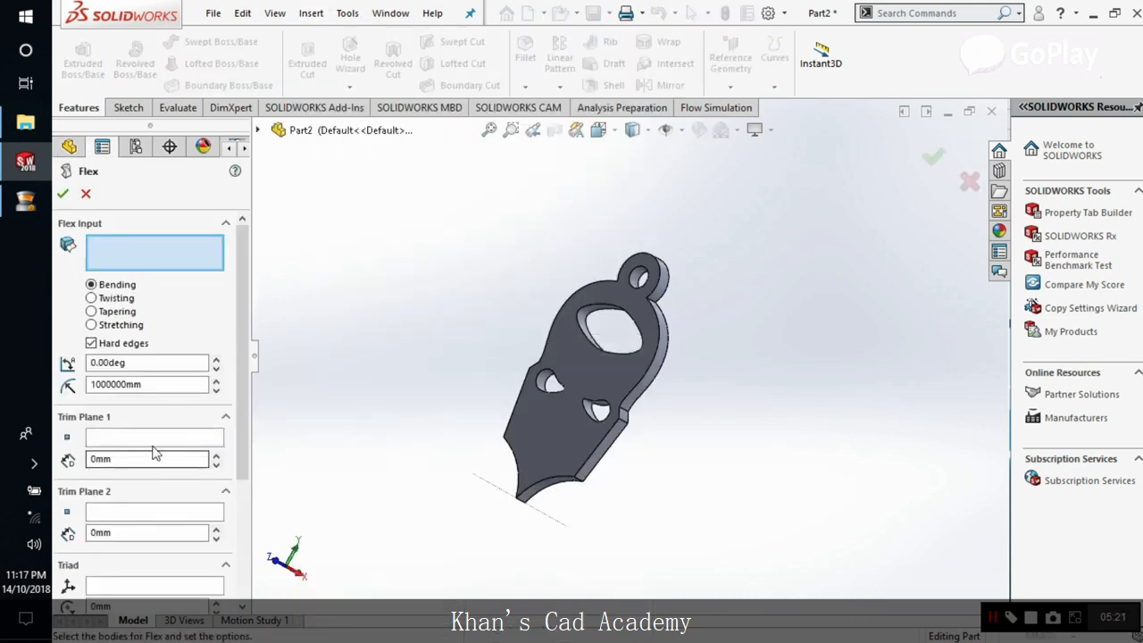
click(620, 418)
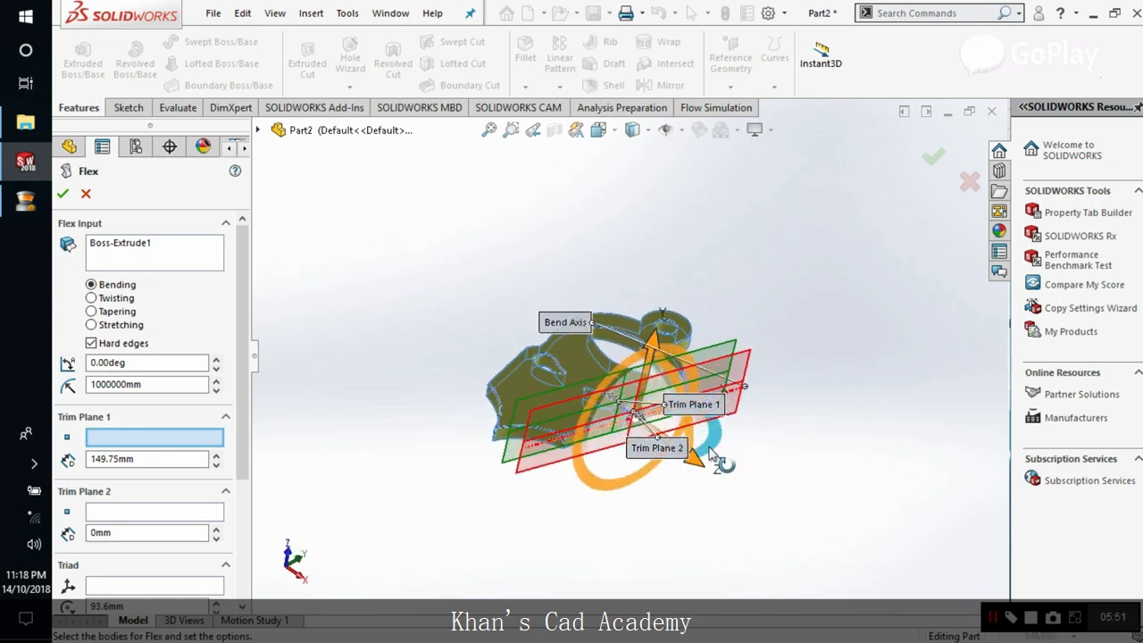
drag(697, 456, 729, 443)
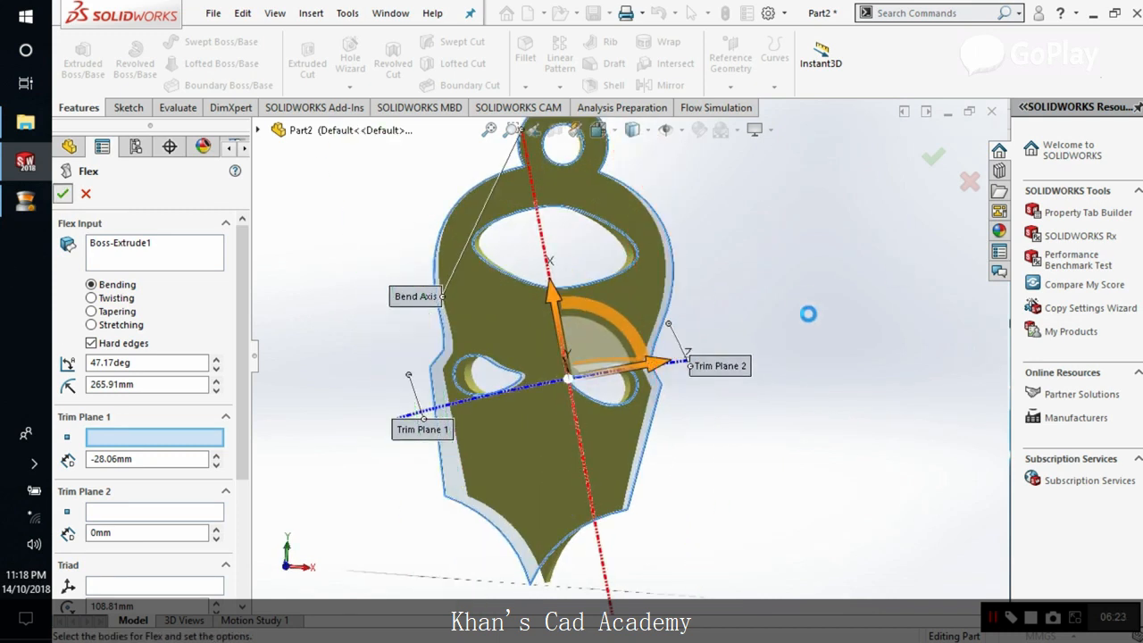
click(61, 193)
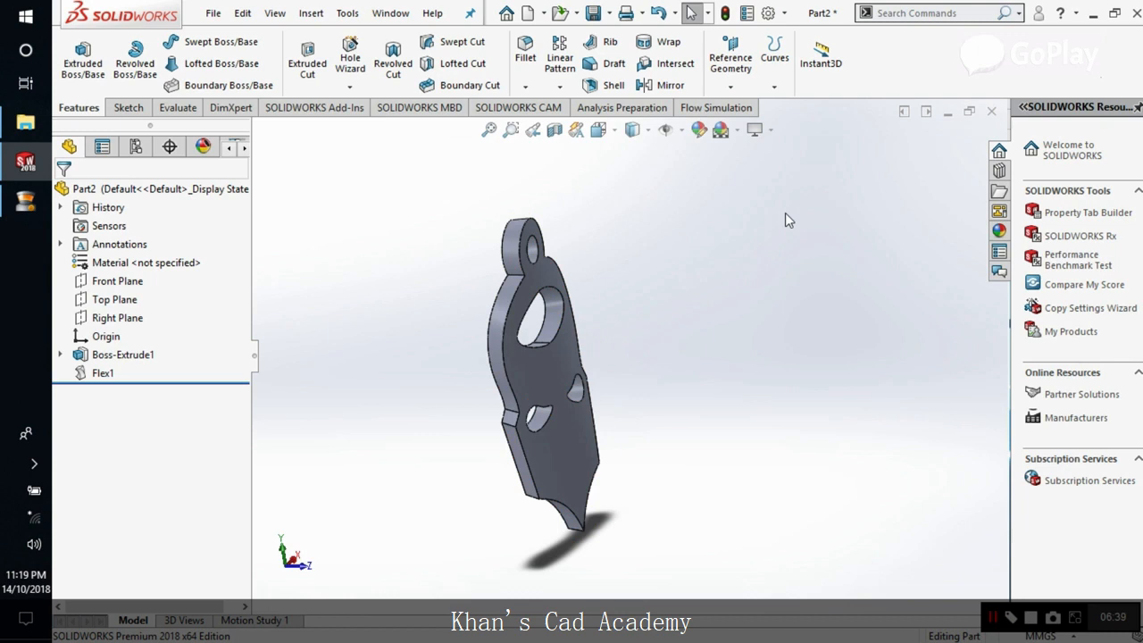
click(772, 129)
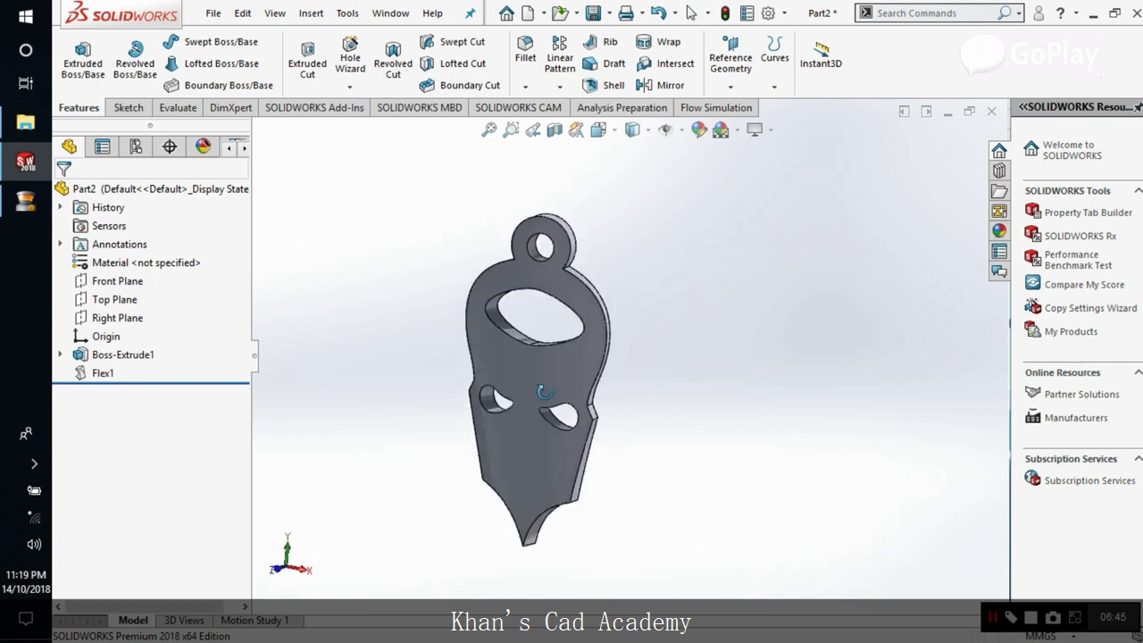
drag(545, 393, 545, 340)
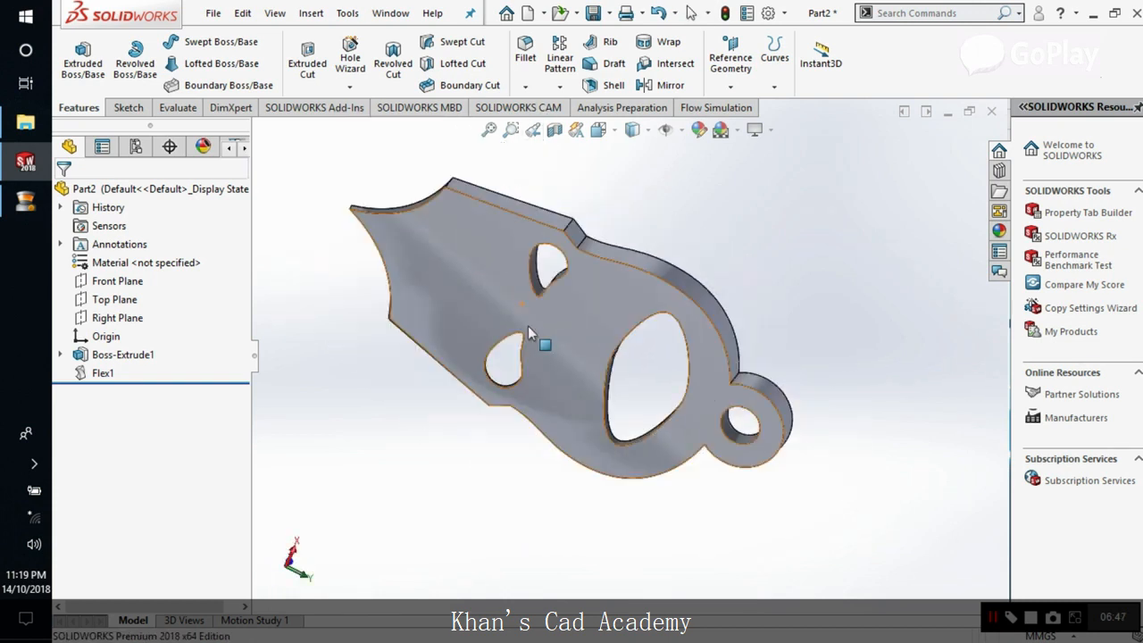